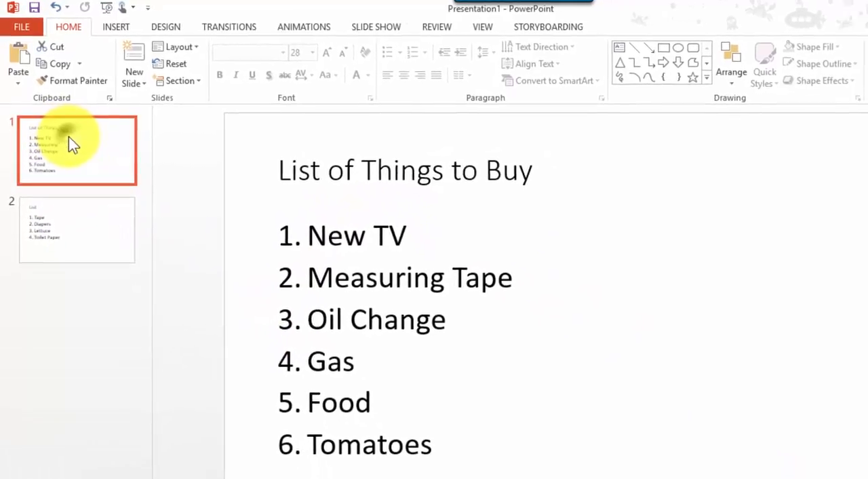
Bring up the first slide's actions and compare it with the duplicated second slide.
right_click(73, 143)
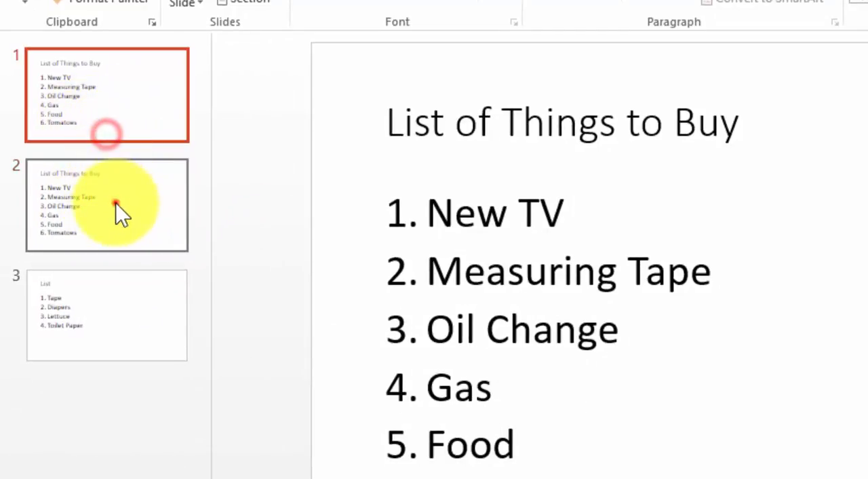
click(107, 205)
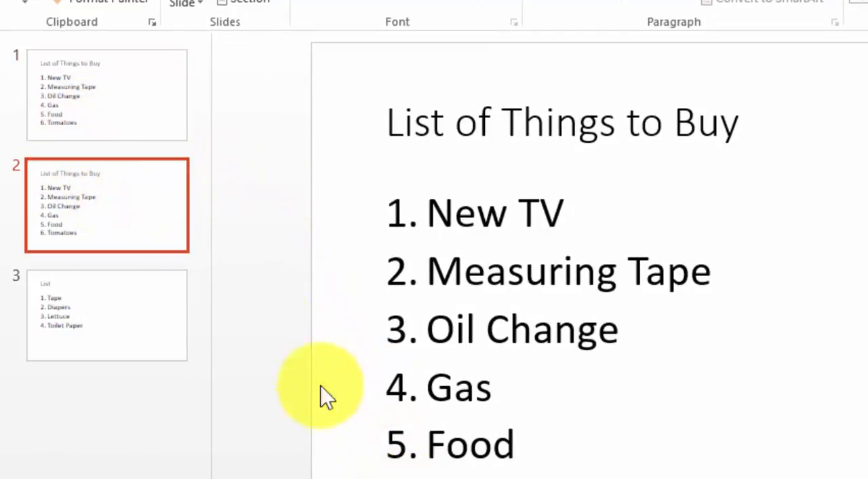
click(106, 95)
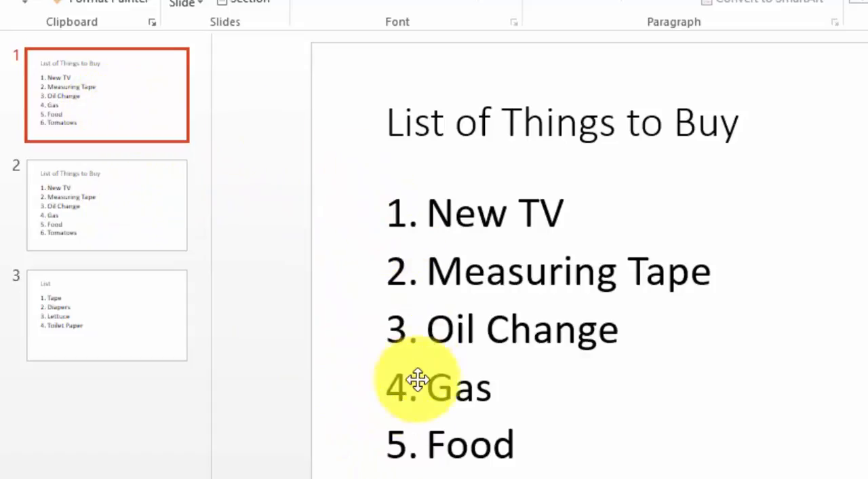
click(107, 205)
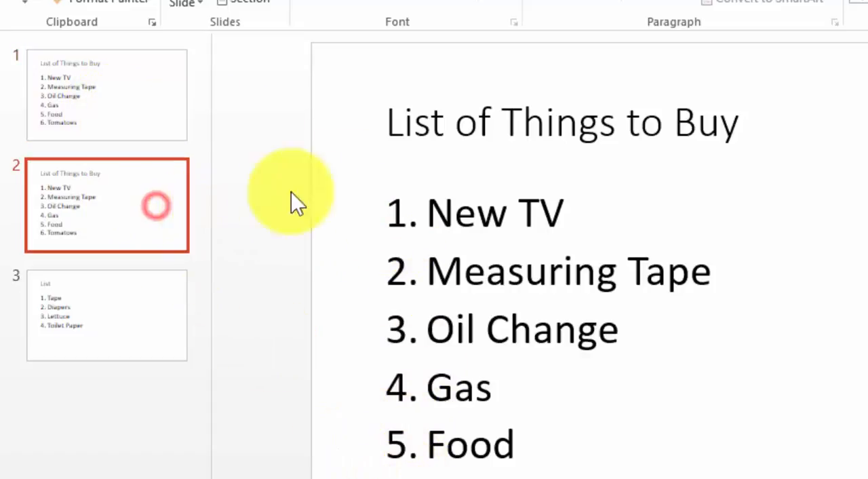
mouse_move(156, 190)
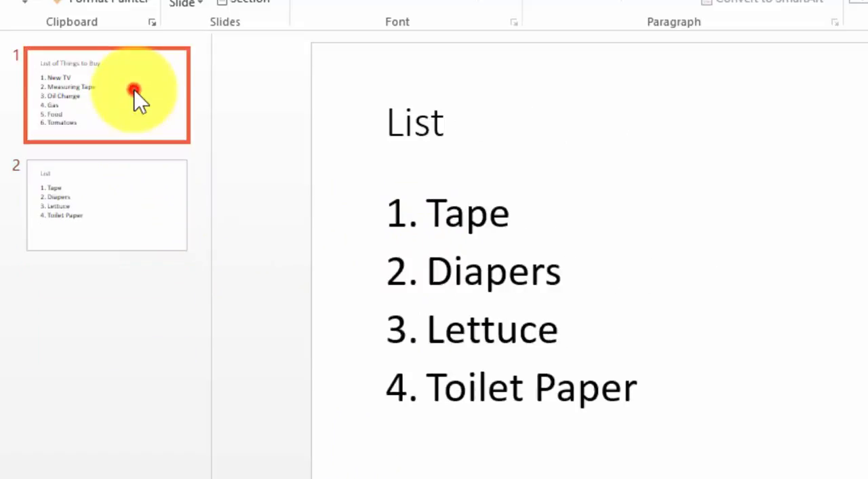
Compare the six-item first-slide list with the four-item list, ending on slide 2.
click(106, 94)
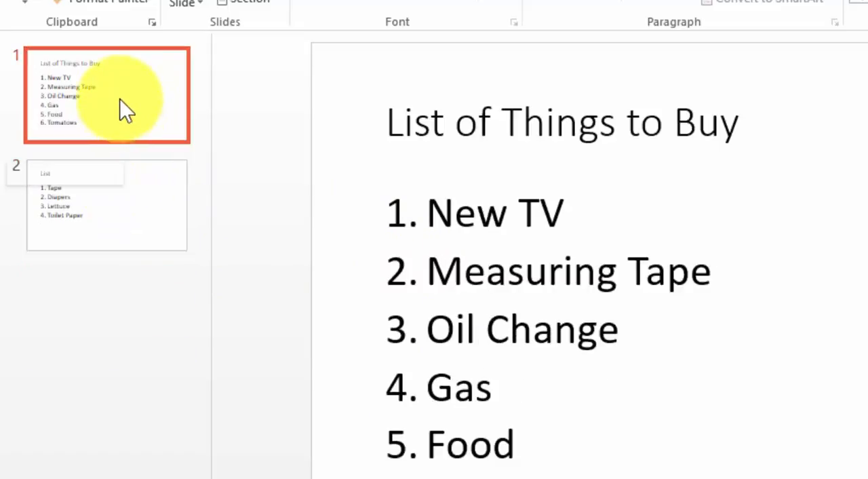
click(107, 204)
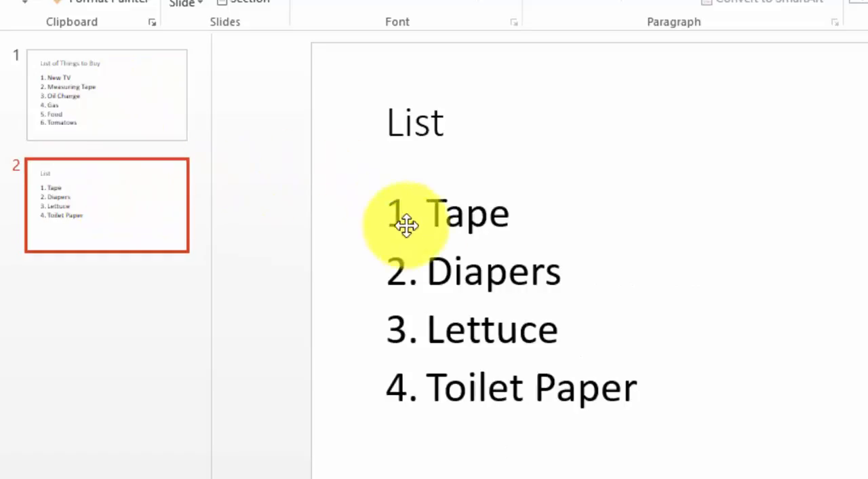
click(107, 93)
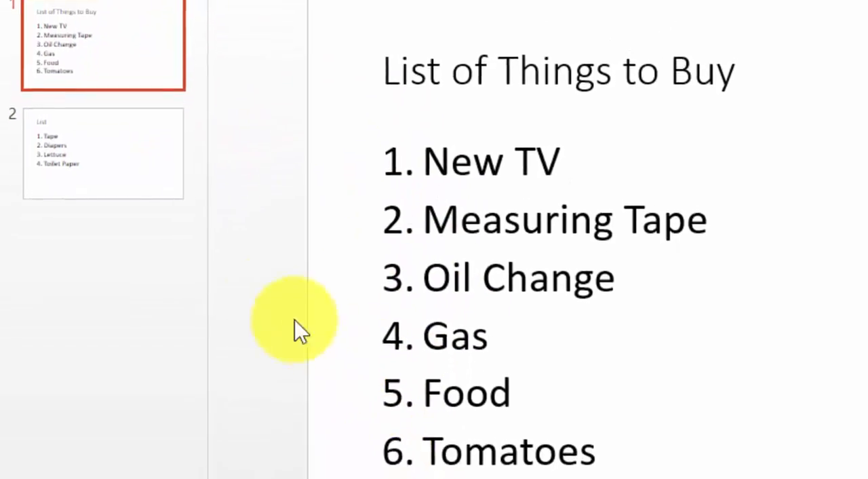
click(103, 152)
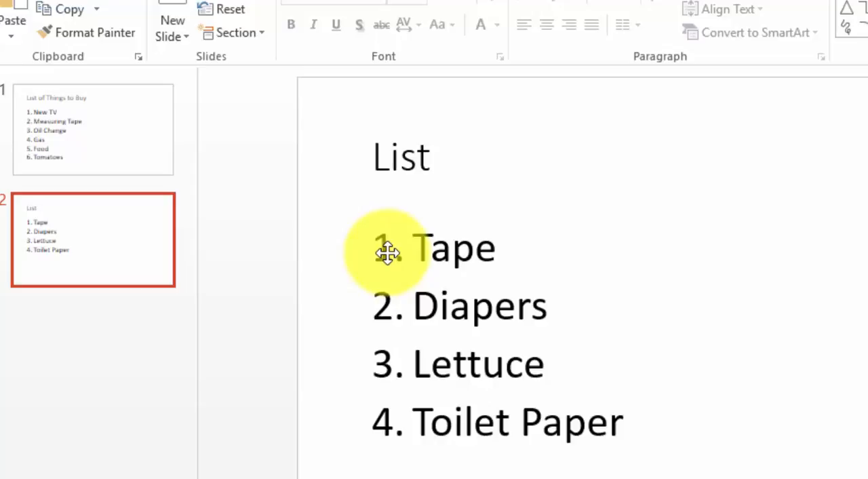
Select 'Tape' in the slide 2 list and show the Numbering format choices.
double_click(456, 249)
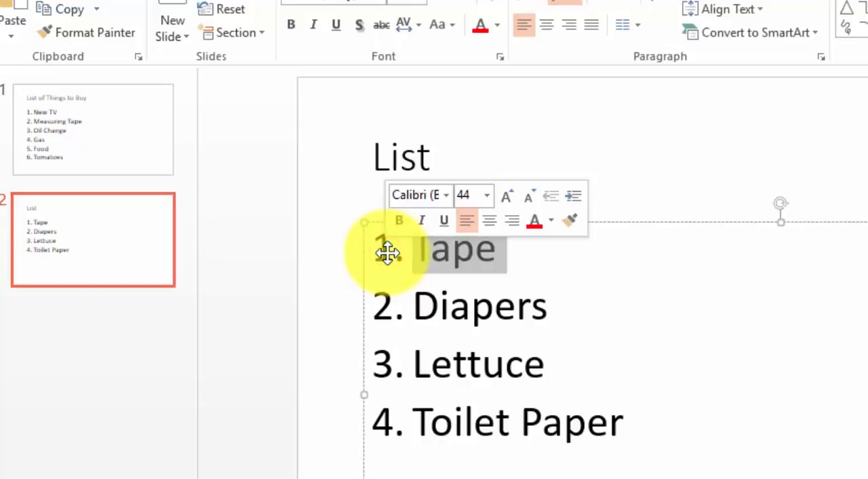
click(519, 252)
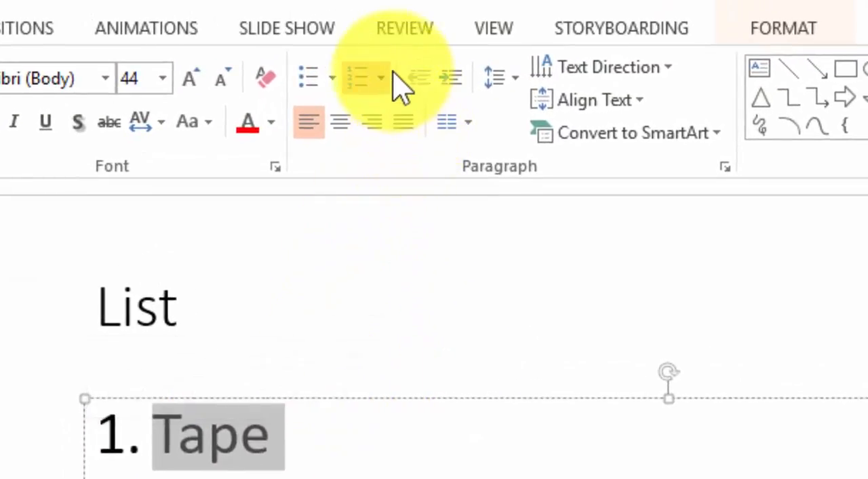
mouse_move(358, 76)
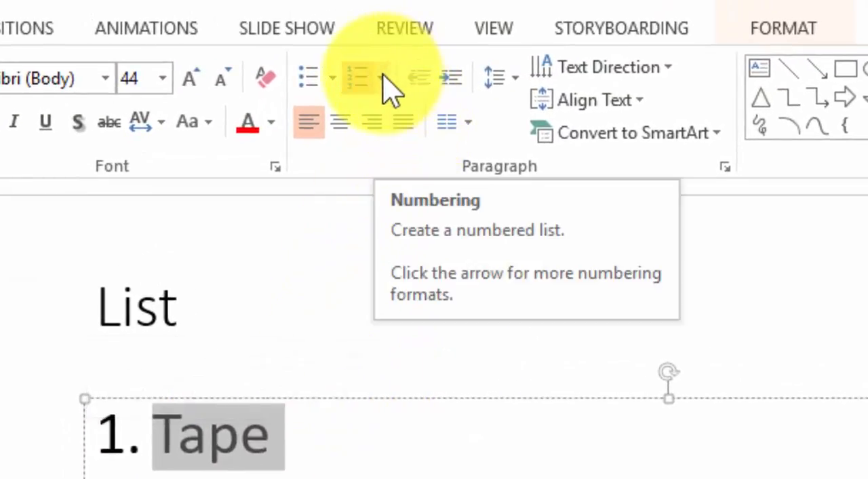
click(368, 77)
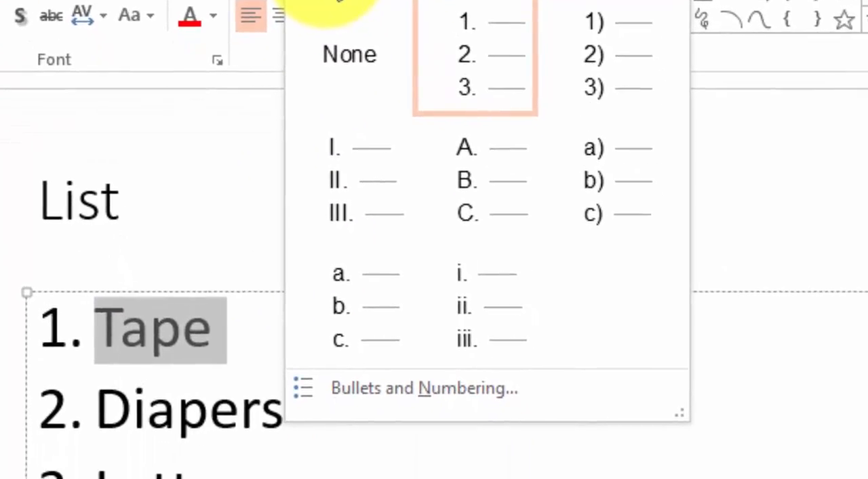
In Bullets and Numbering, set Start at to 7, numbering Tape through Toilet Paper 7–10.
click(425, 388)
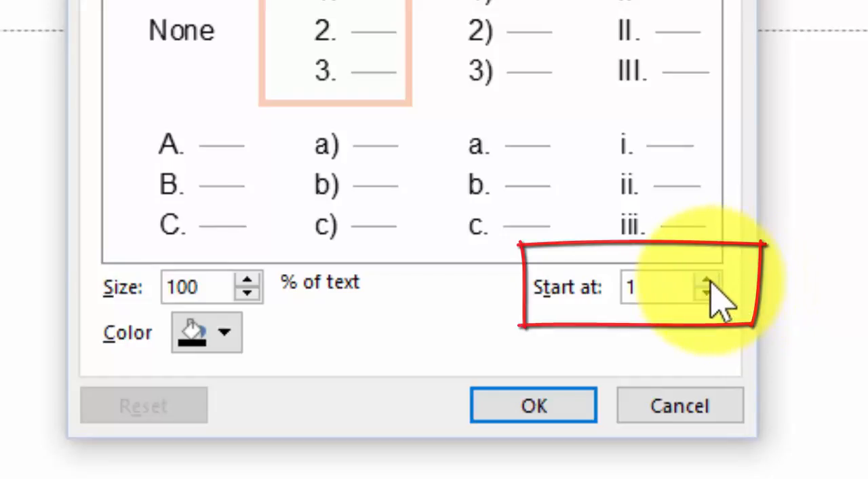
click(708, 278)
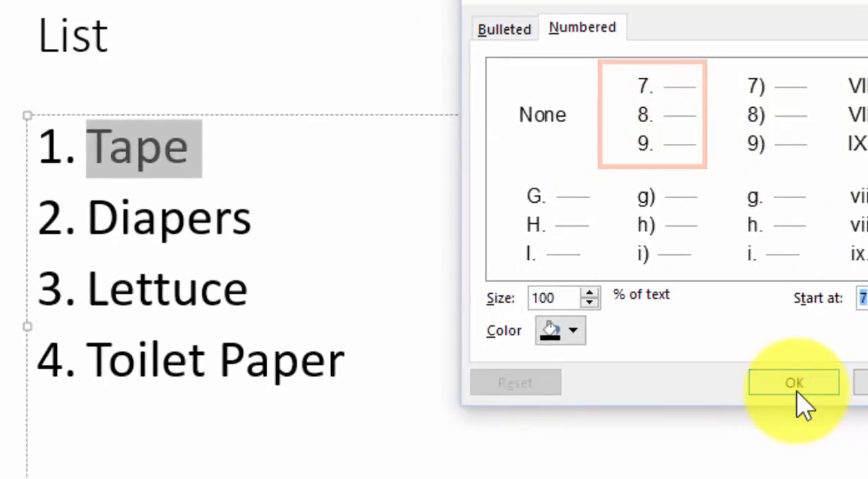
click(794, 382)
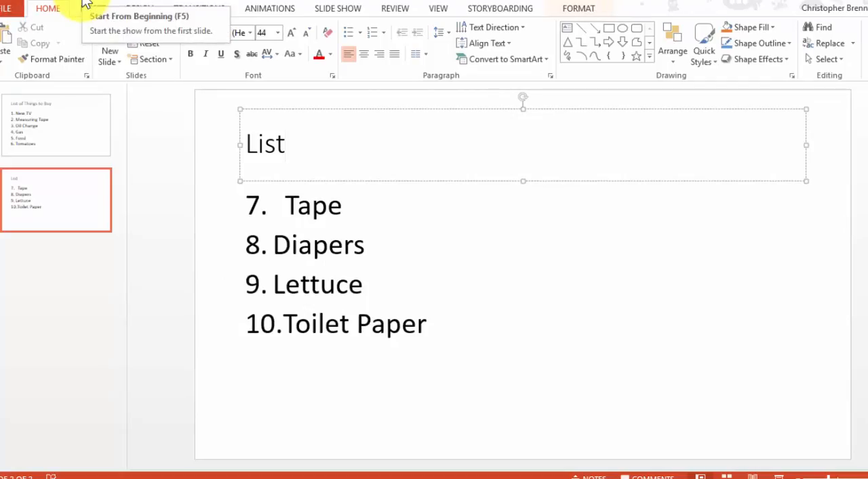
click(279, 144)
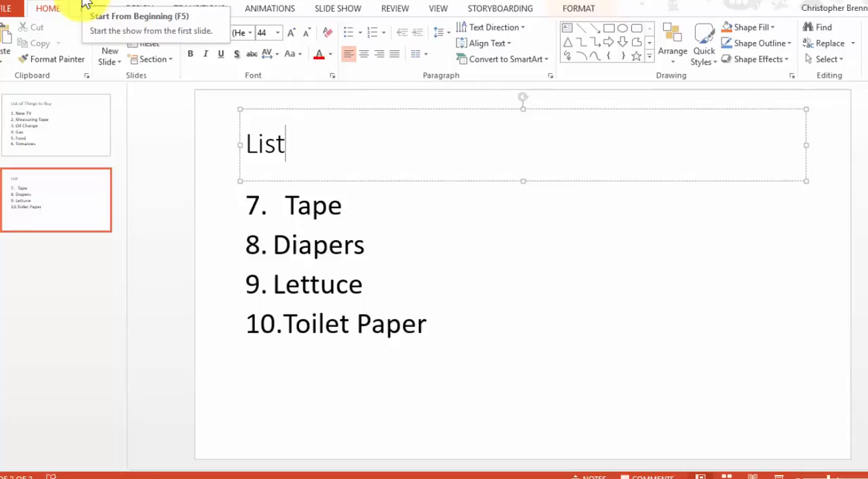